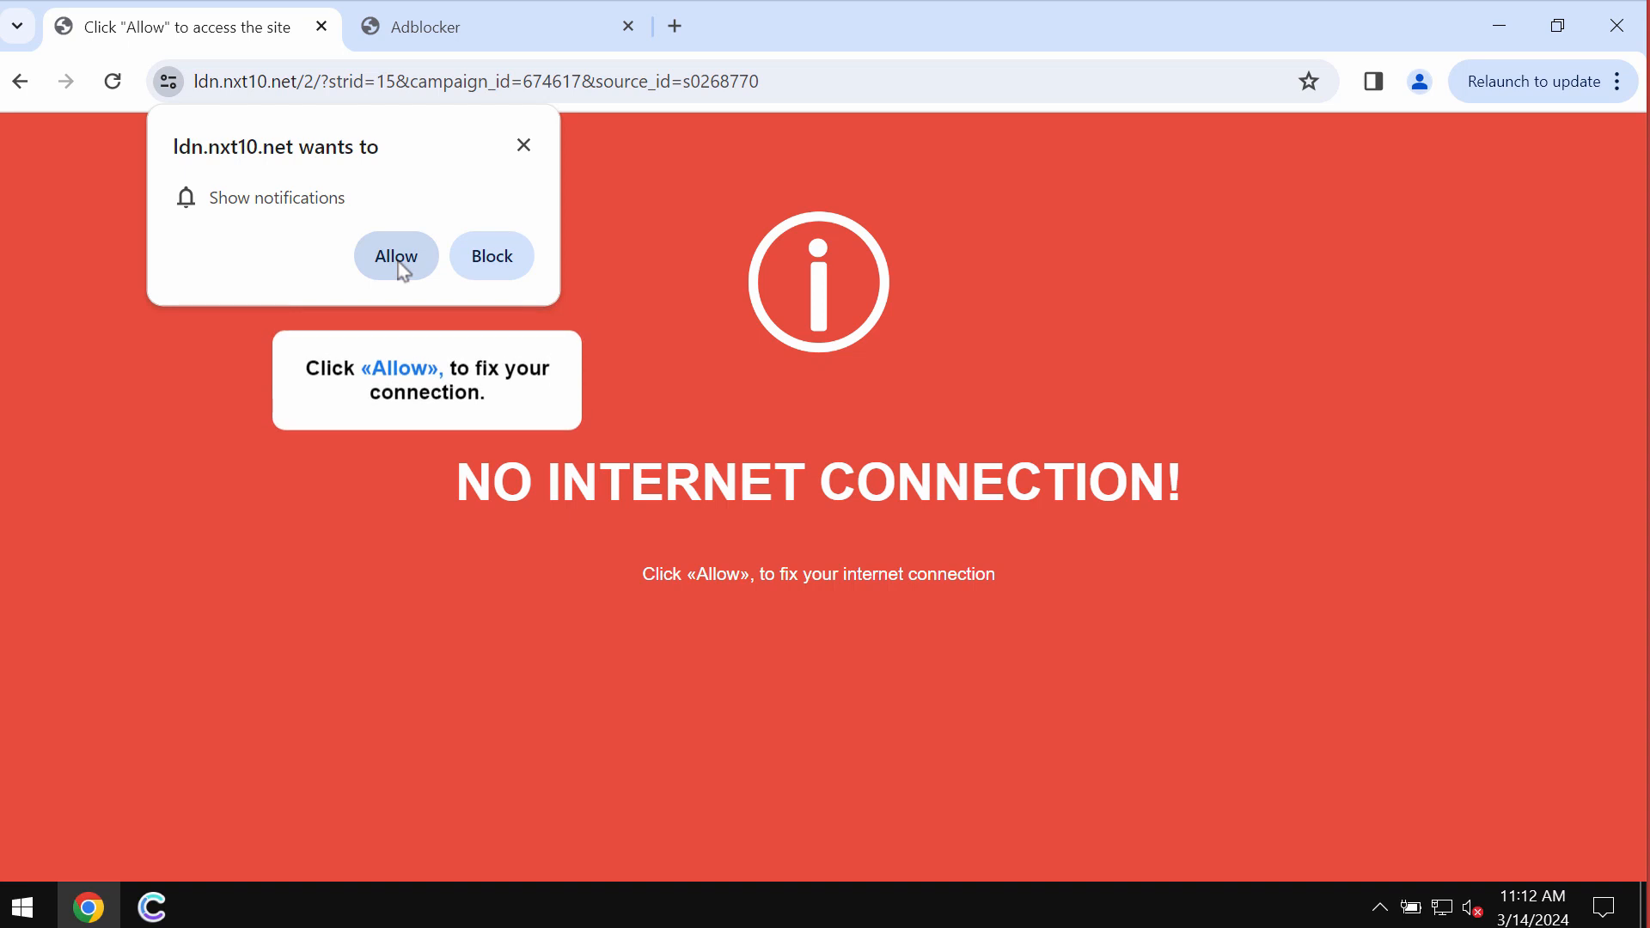
Step: Allow the ldn.nxt10.net scam page to show notifications
click(395, 257)
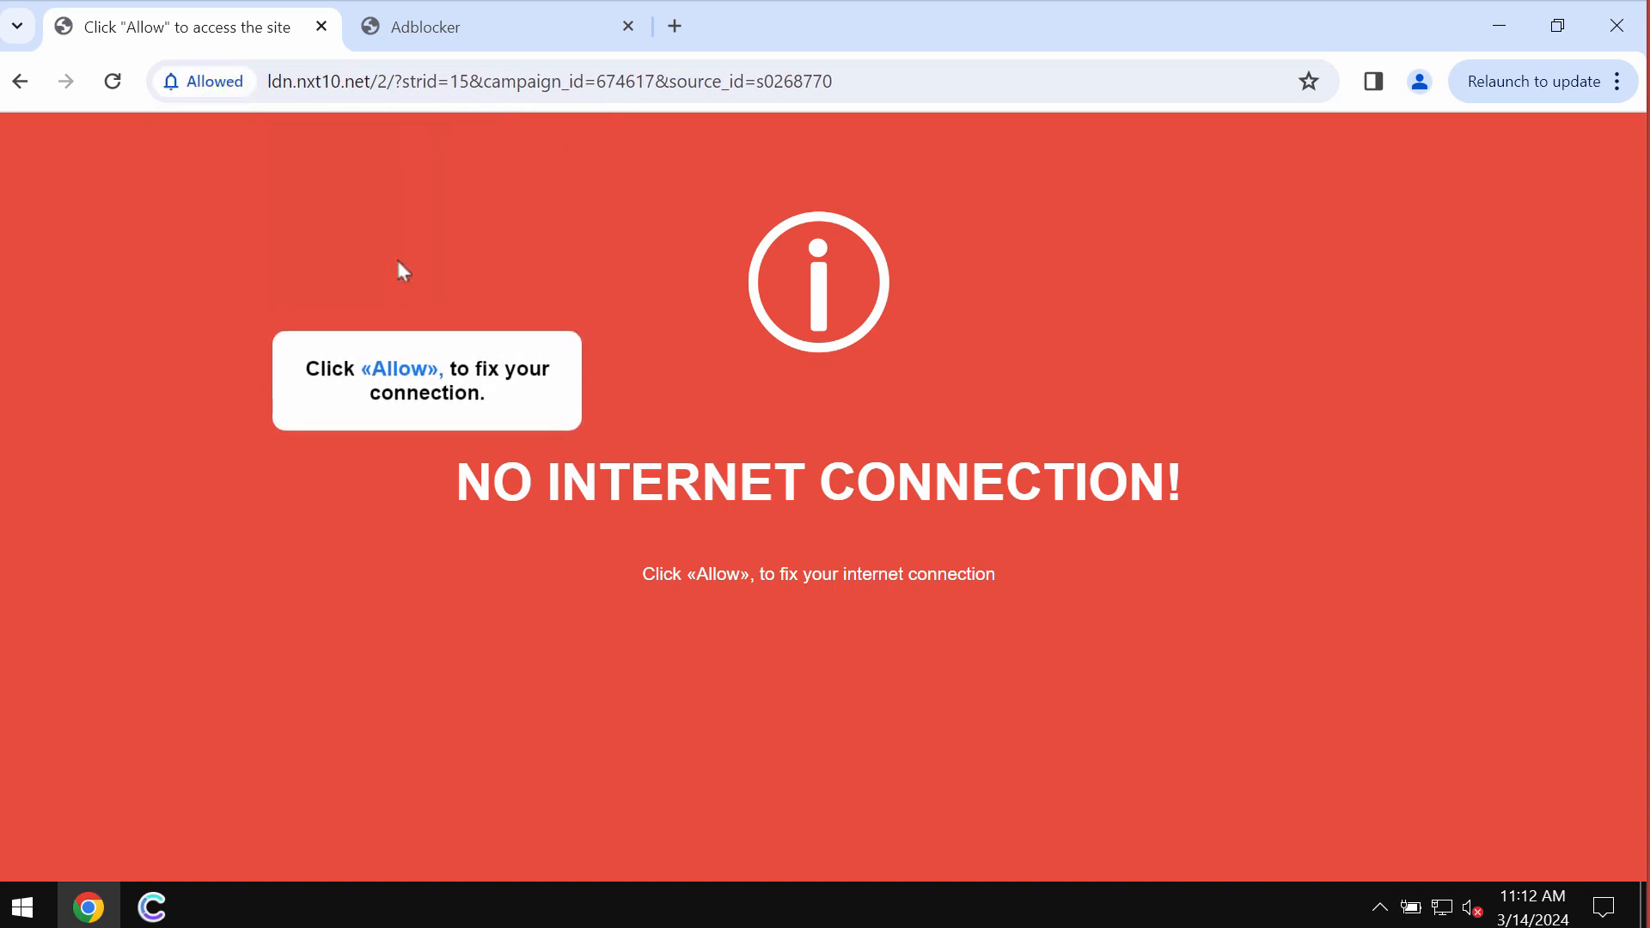
mouse_move(675, 27)
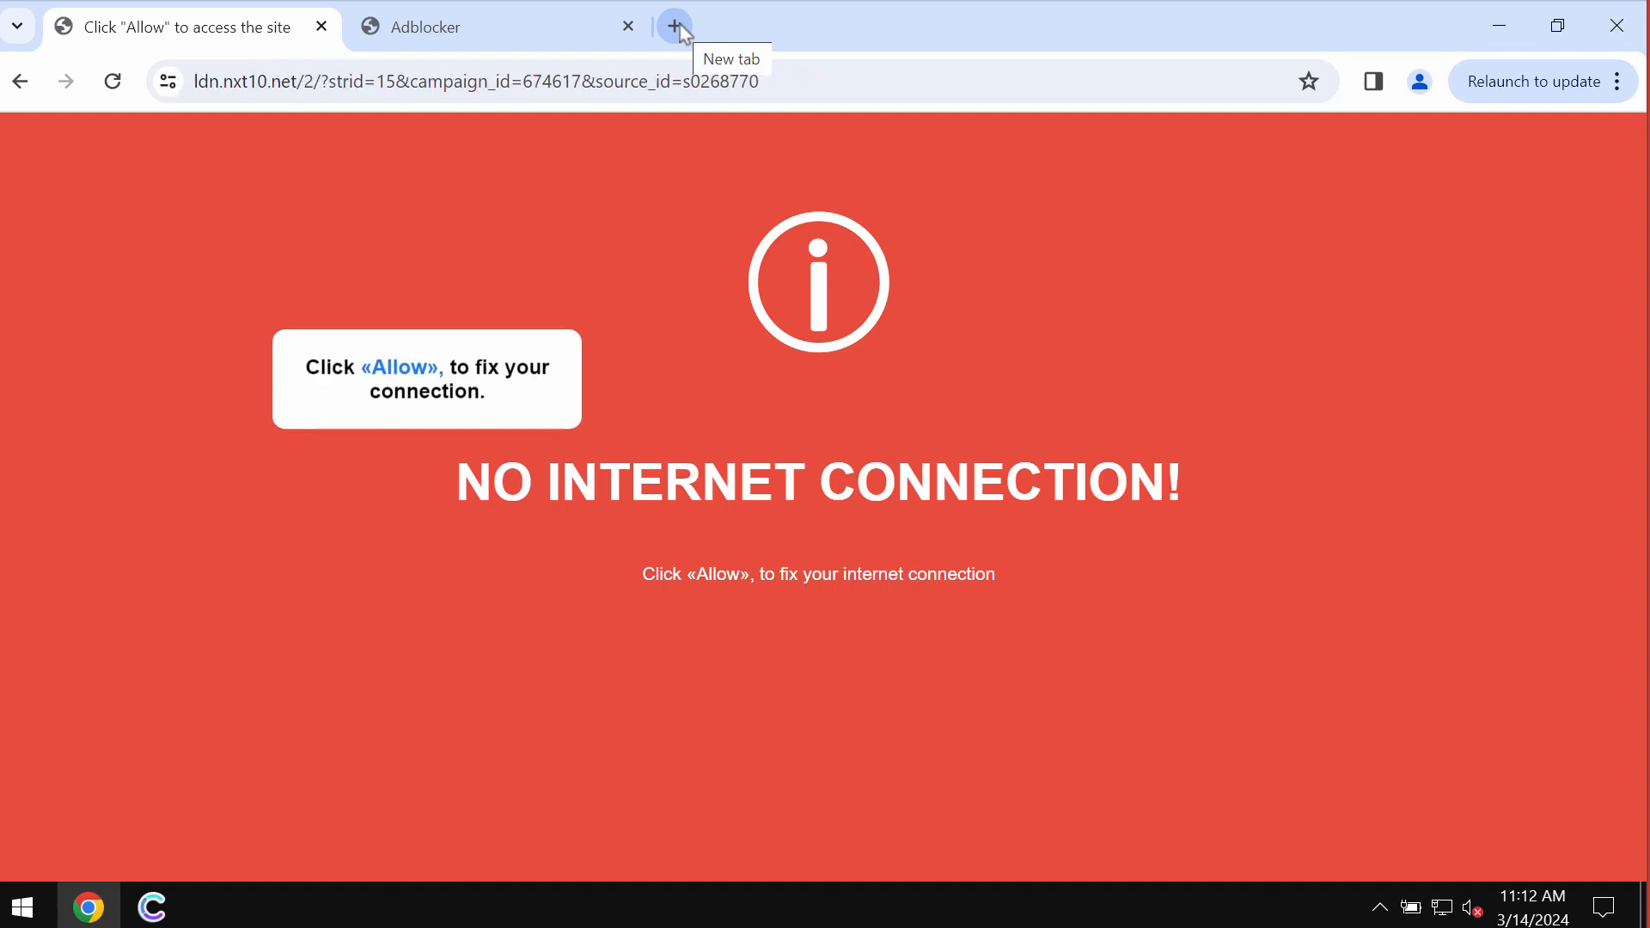
Step: Open a new blank tab and close the super47.net gymnastics clickbait tab
click(675, 25)
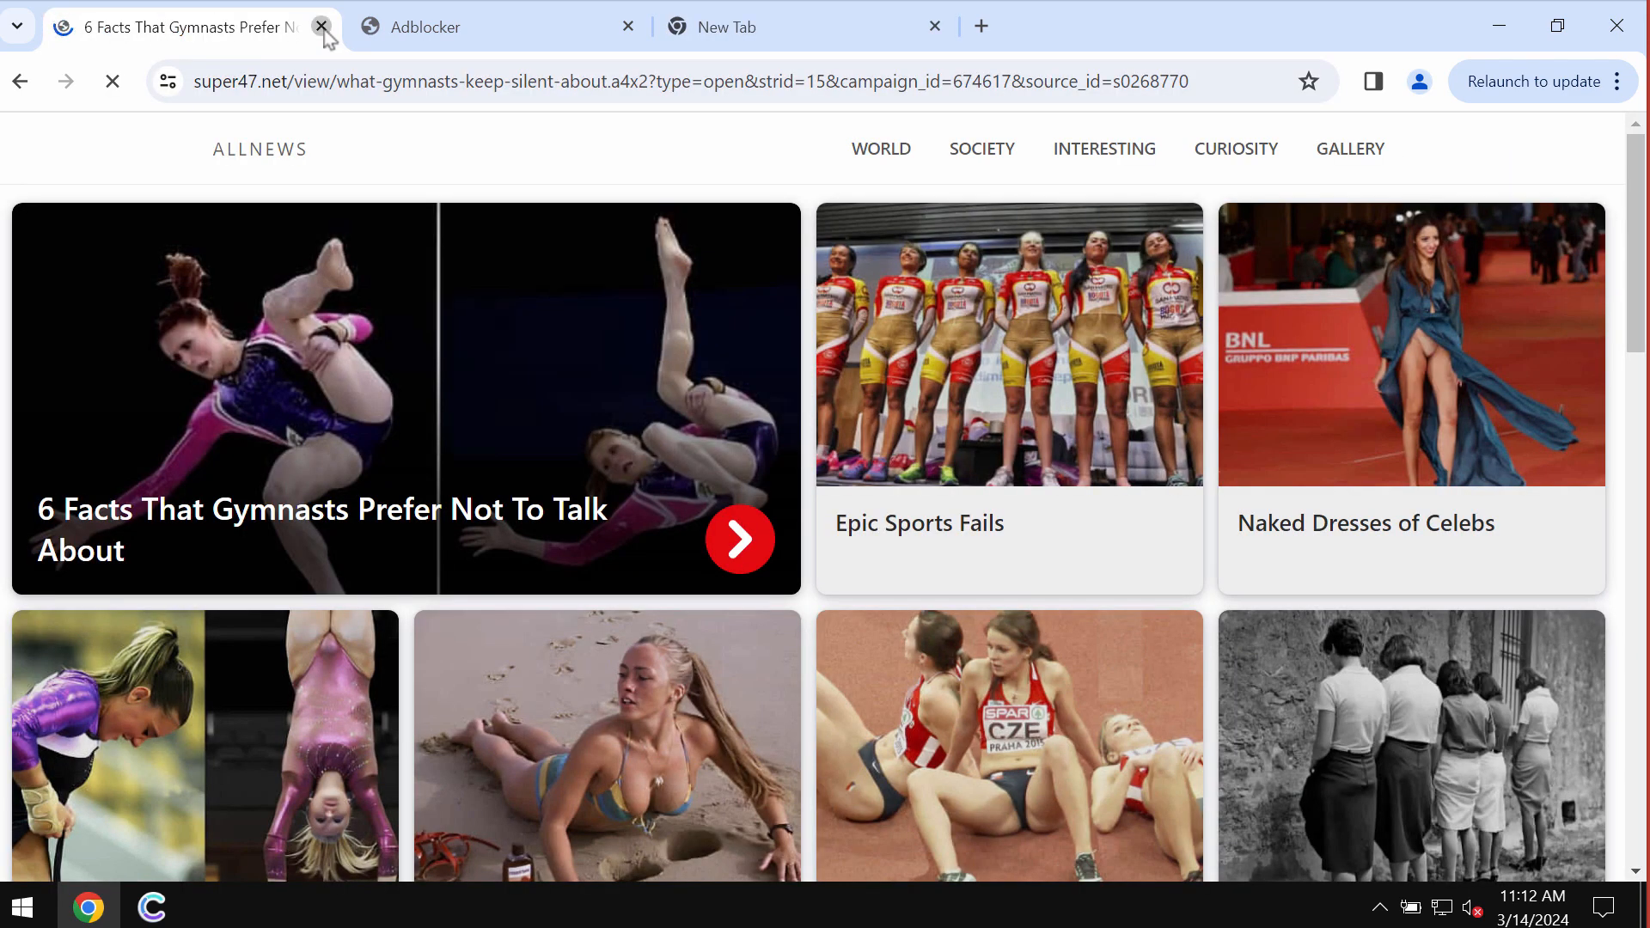
click(320, 27)
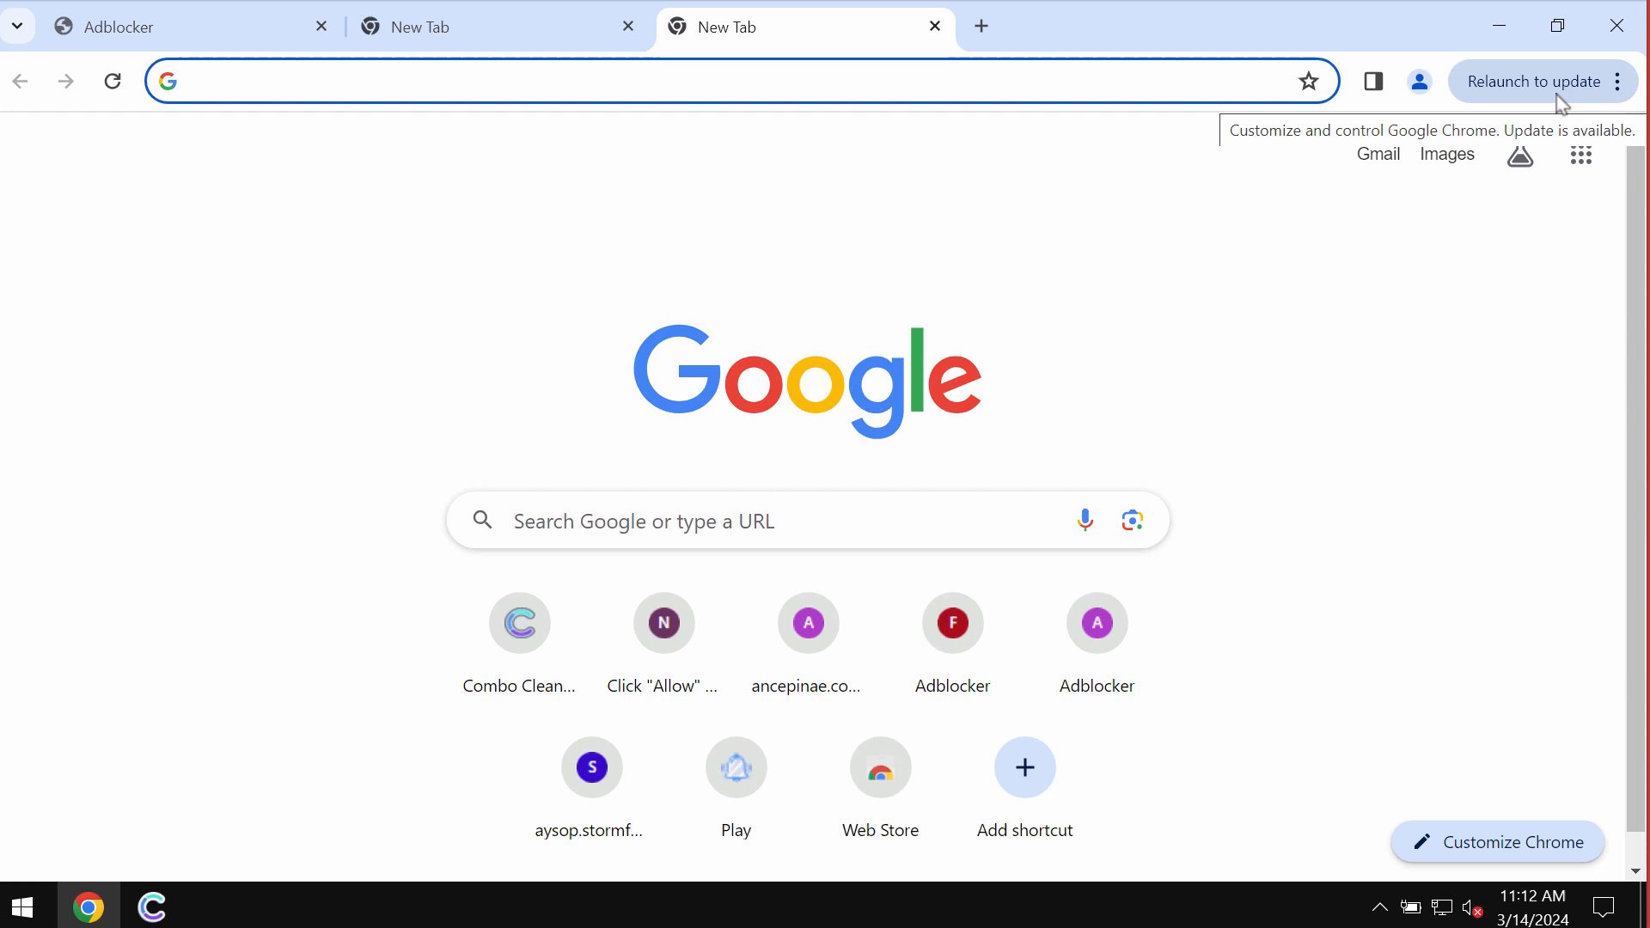
Step: Go to Chrome Settings, Privacy and security section
click(1619, 81)
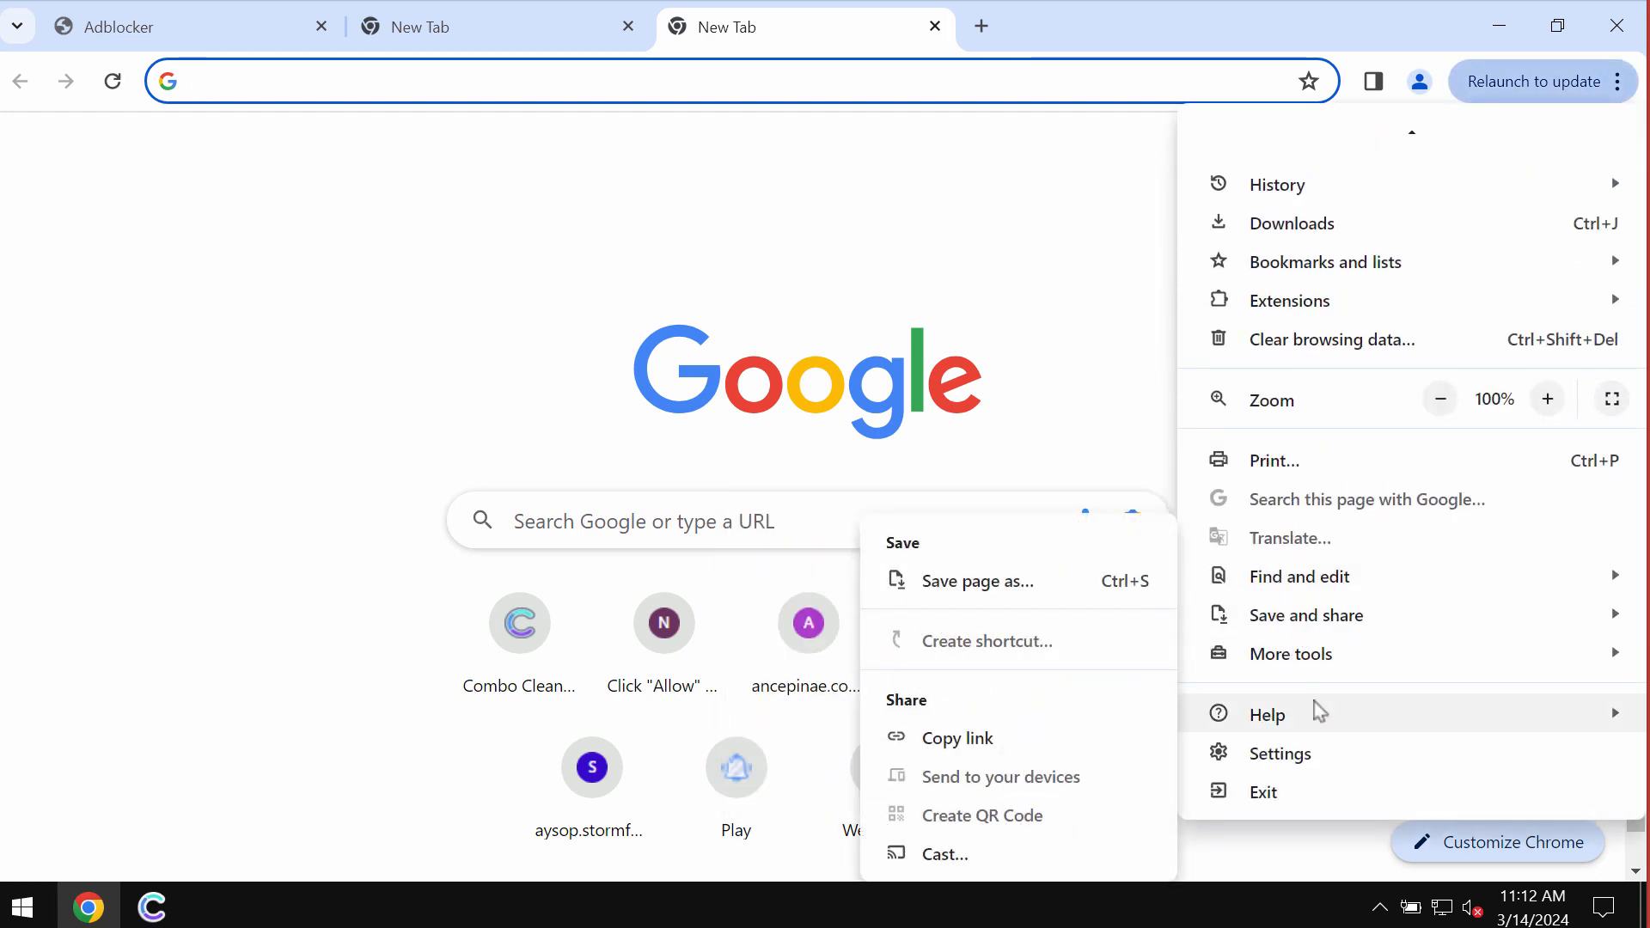
click(1281, 754)
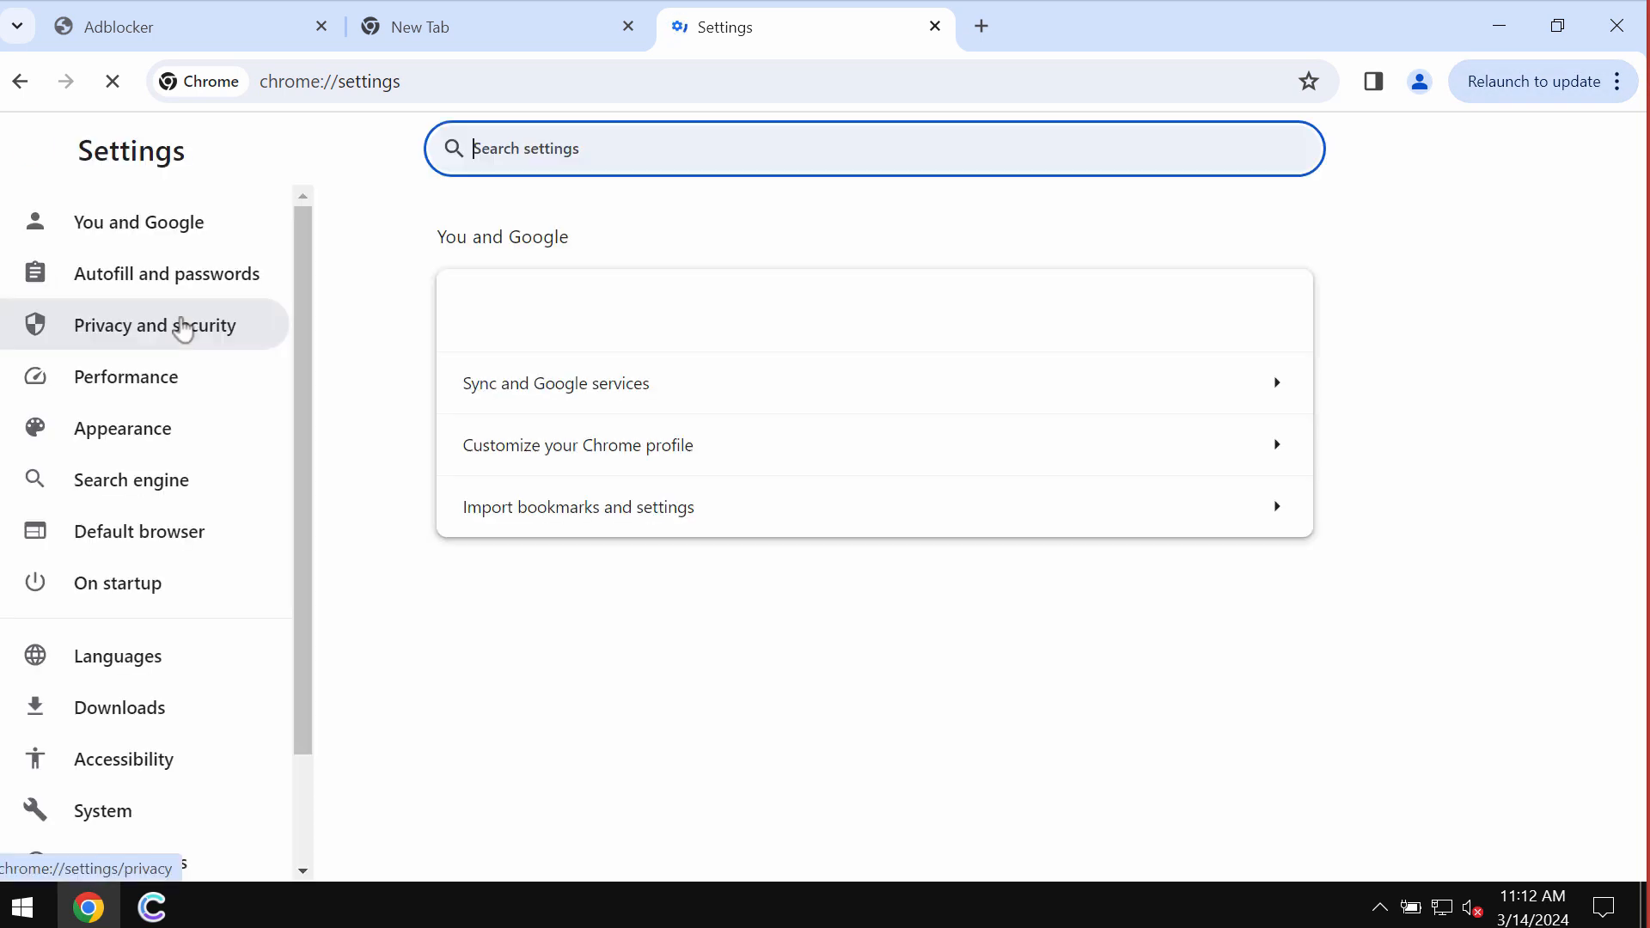
click(154, 325)
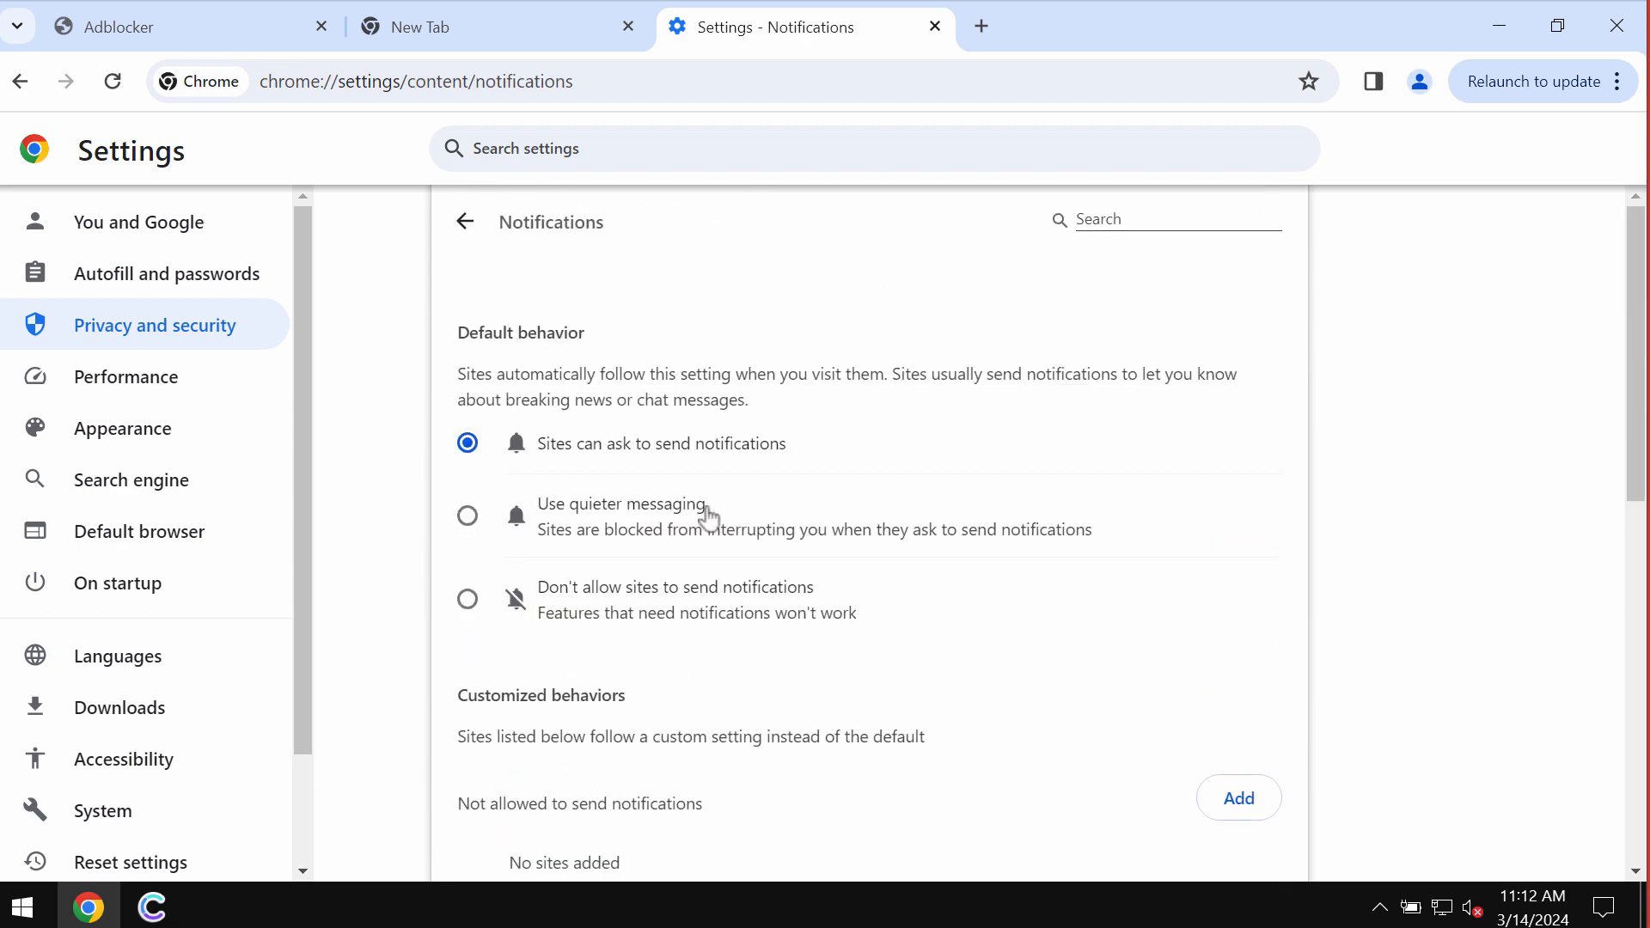
Step: Open the options for onevenadvnow.com under 'Allowed to send notifications'
scroll(down, 3)
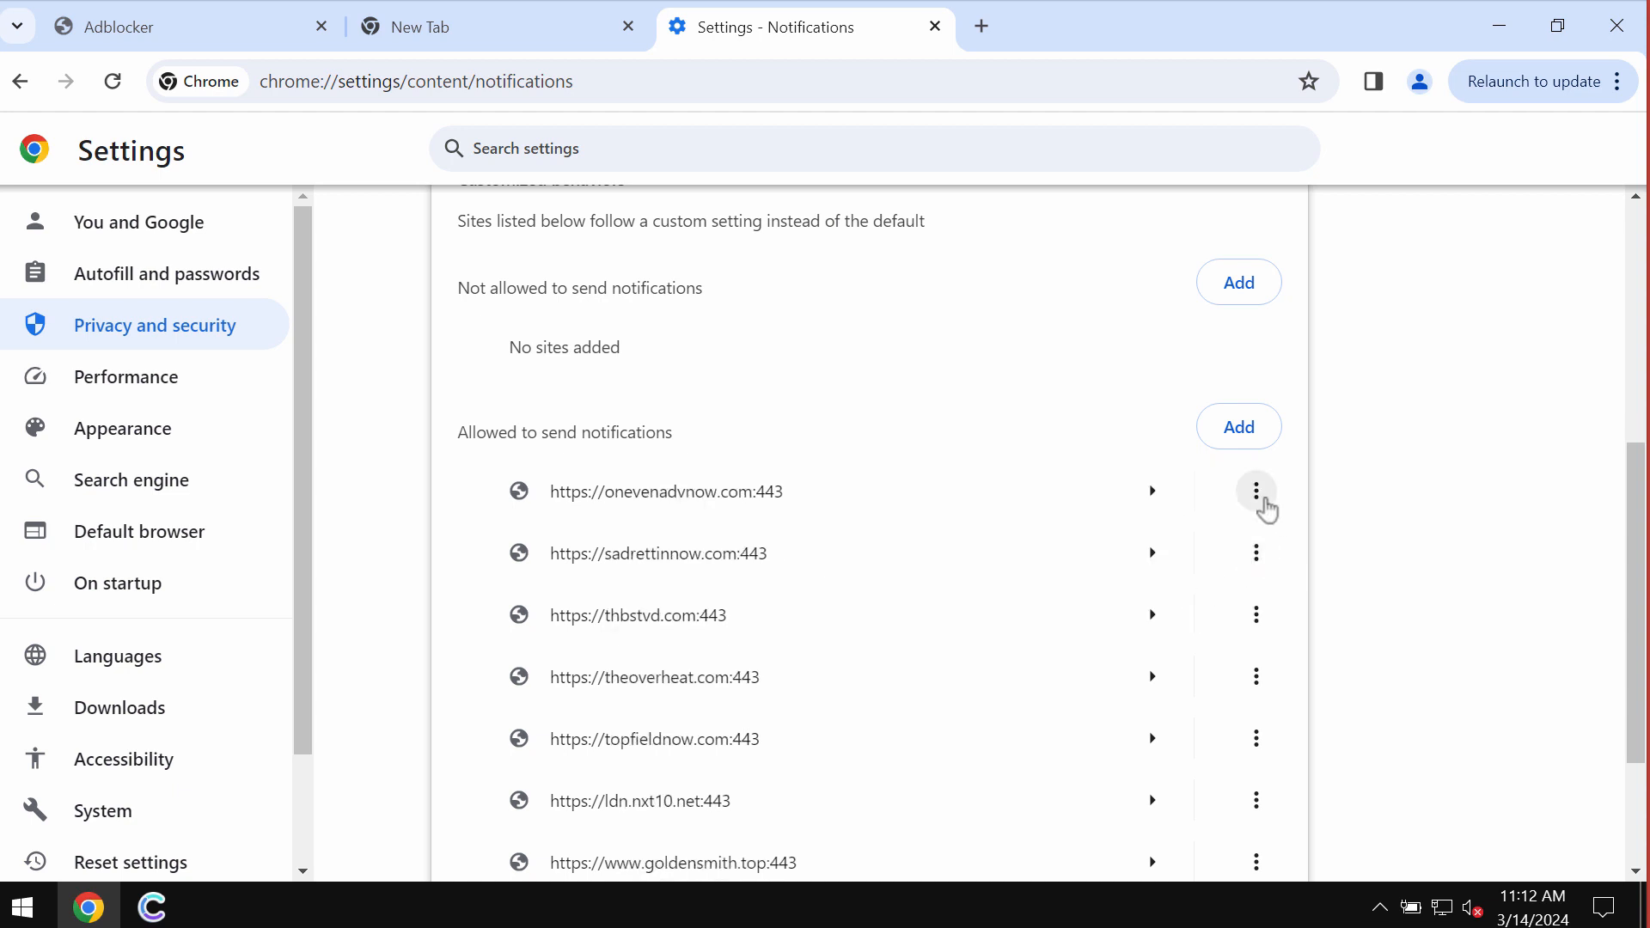
click(1255, 491)
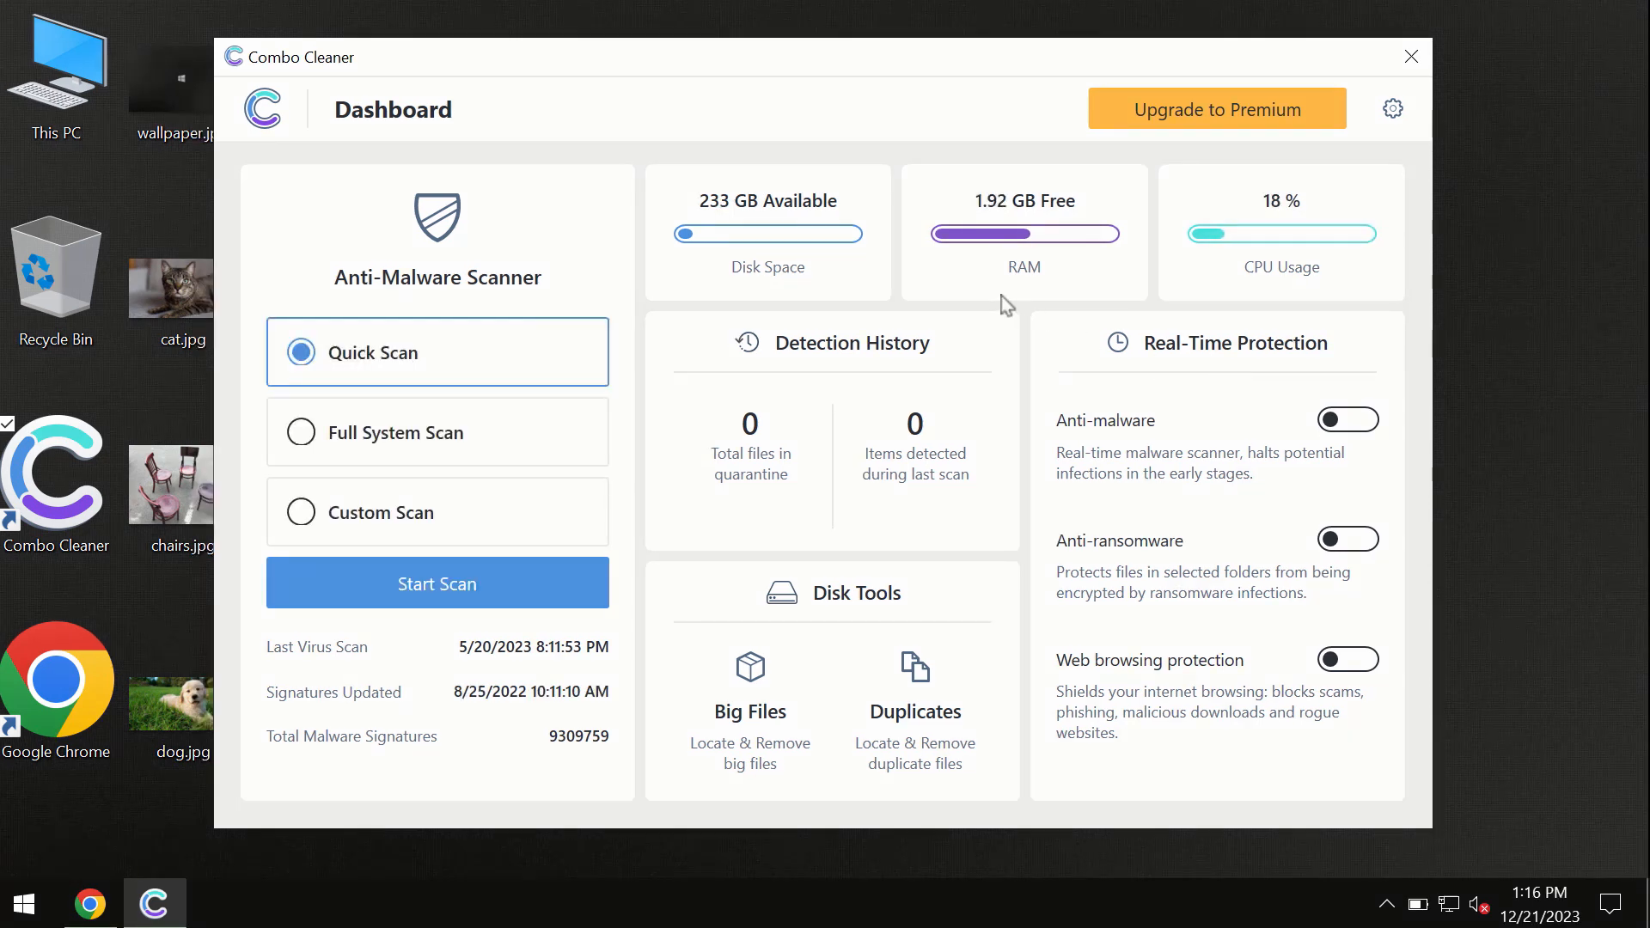
mouse_move(650, 116)
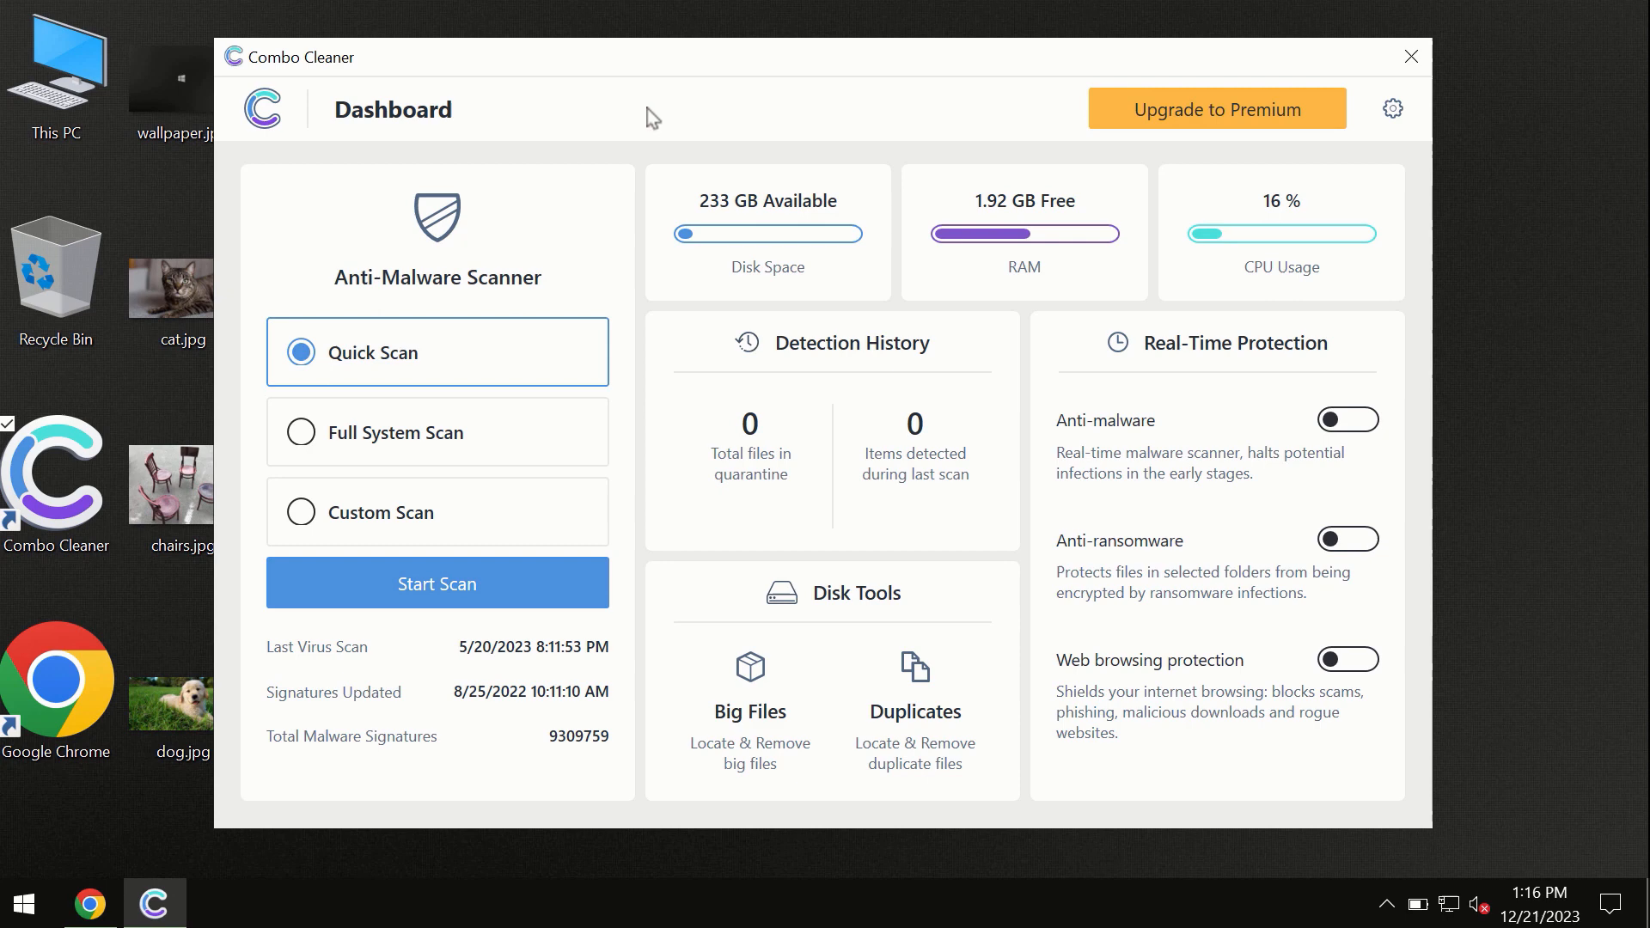
mouse_move(300, 367)
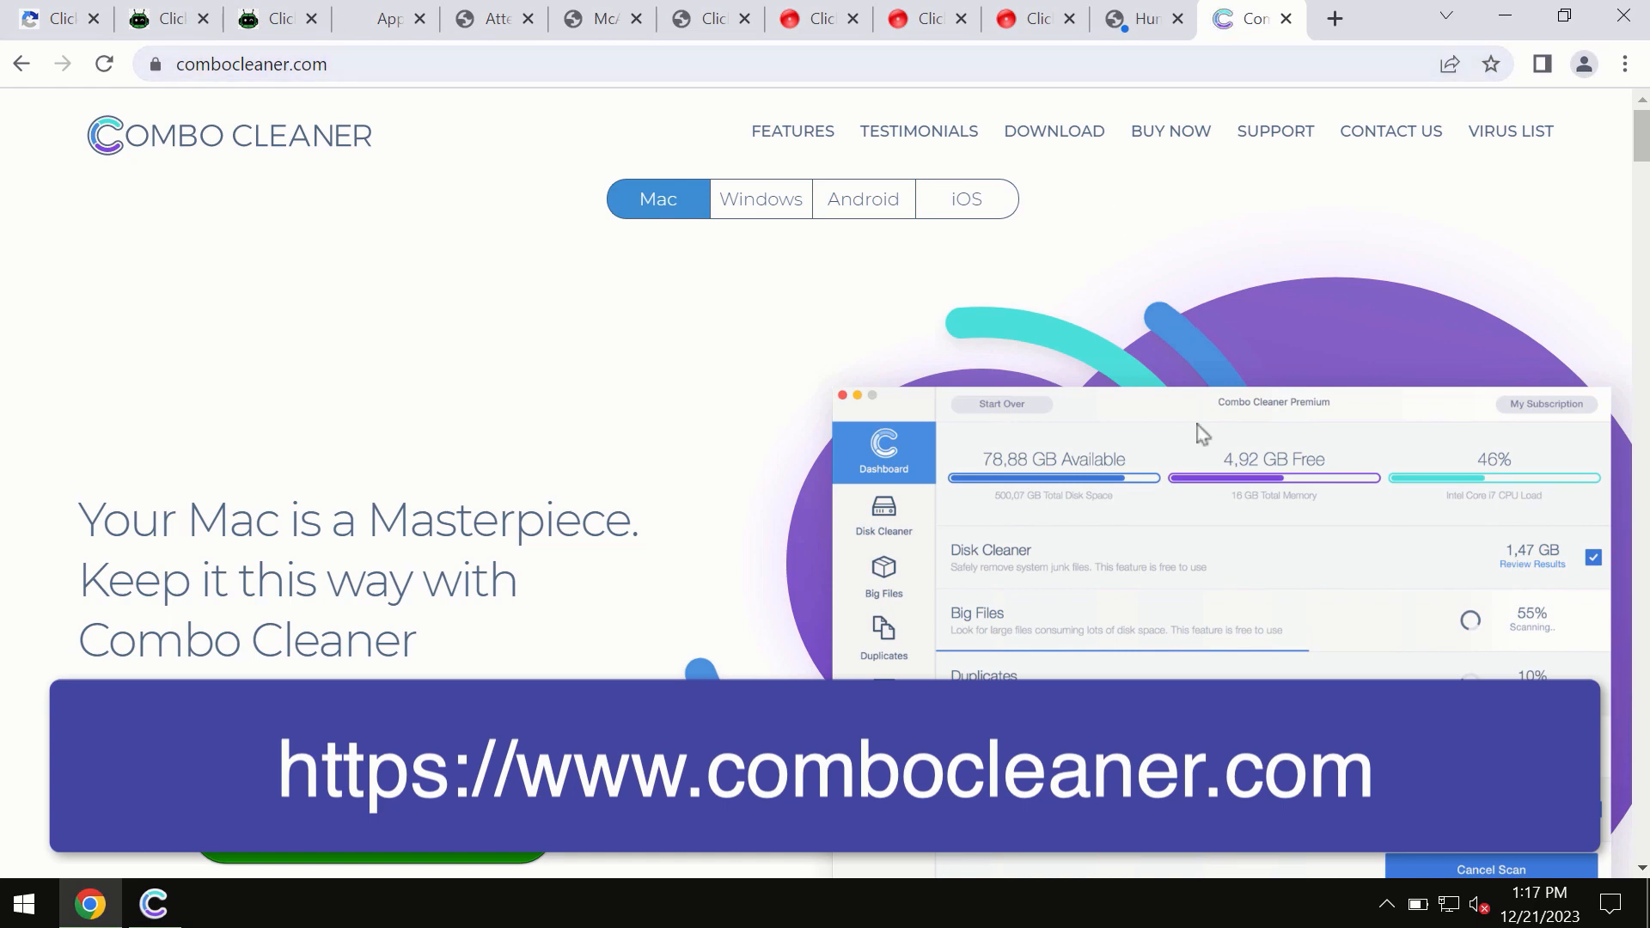
Step: Click on the combocleaner.com page to bring up the Combo Cleaner dashboard
click(964, 198)
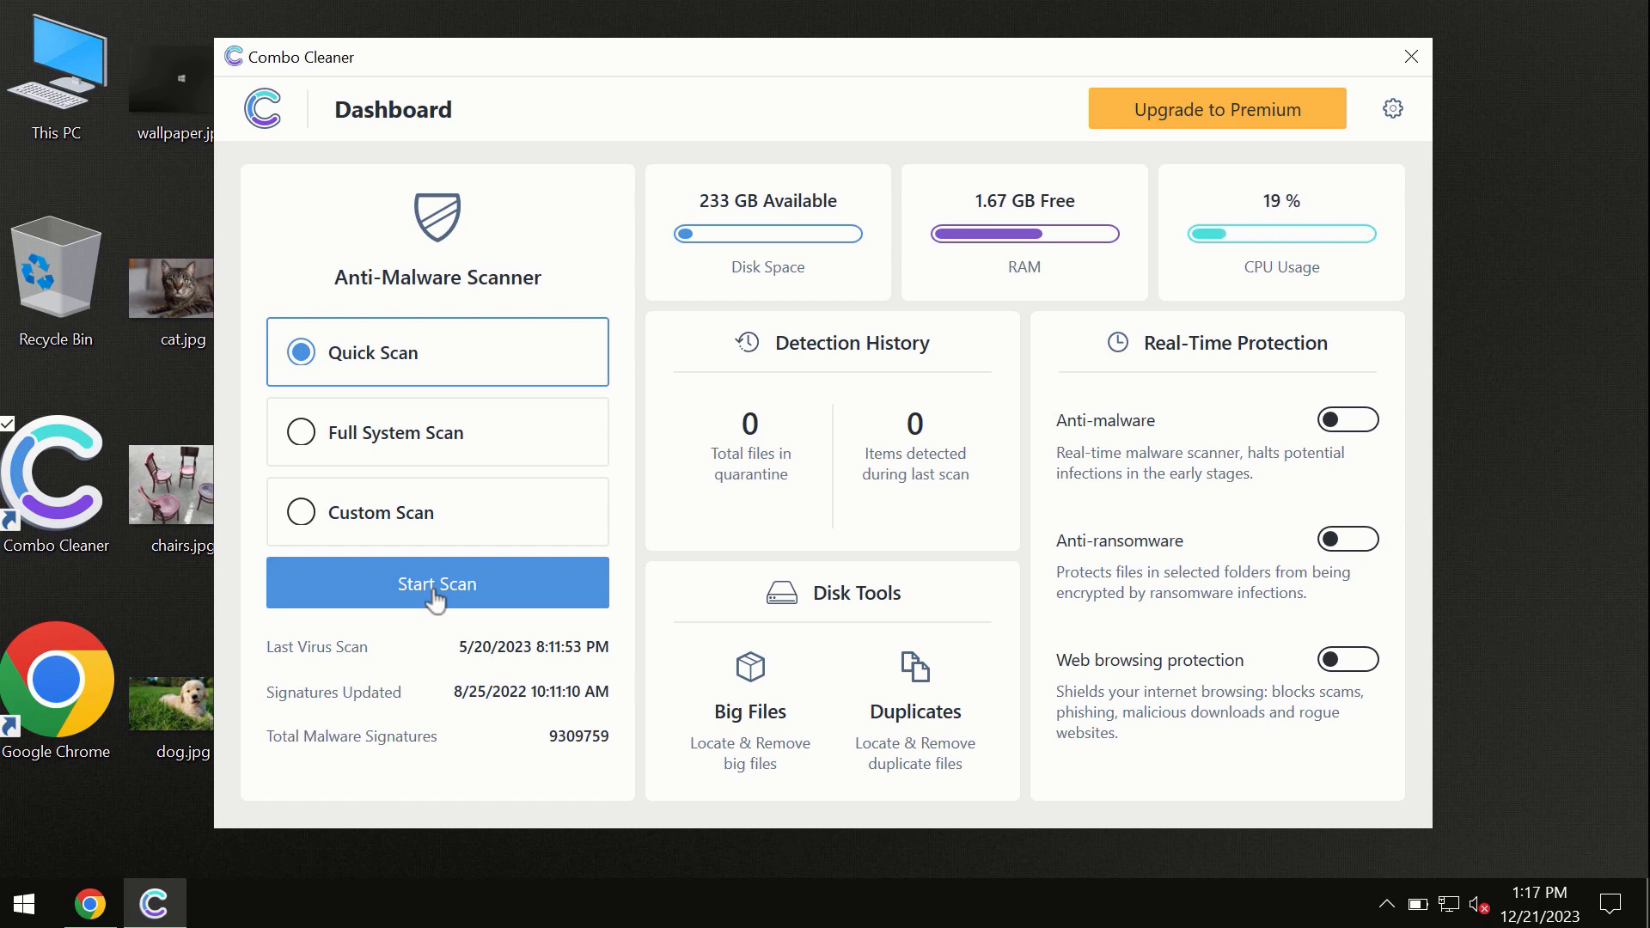
Step: Start the Quick Scan in Combo Cleaner
click(436, 582)
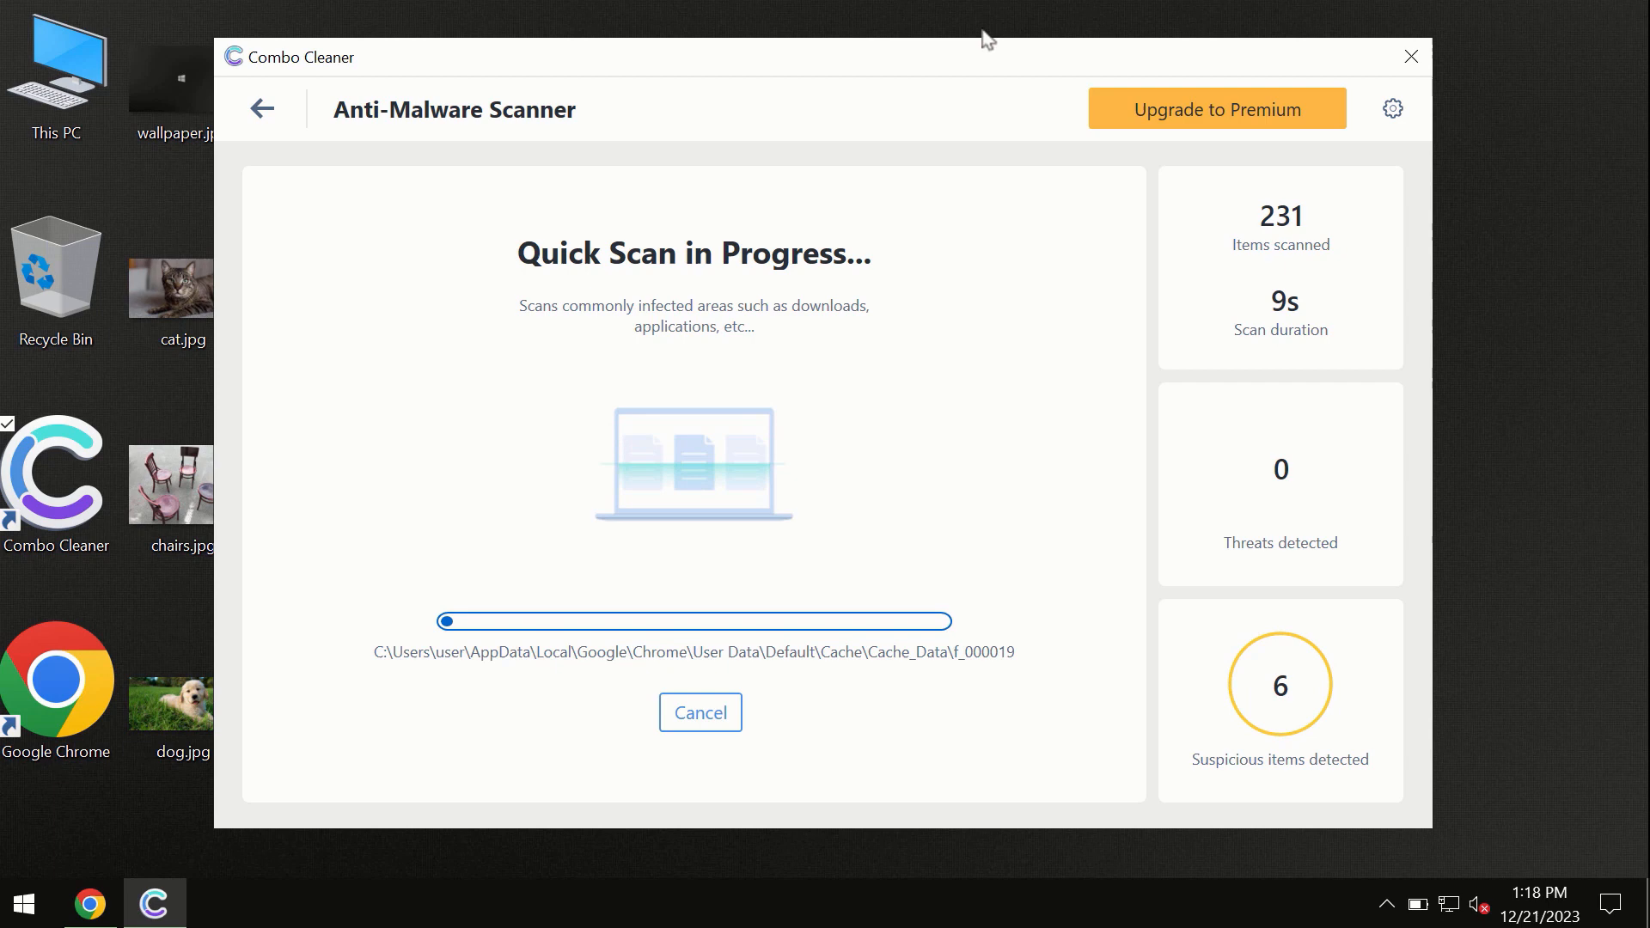
mouse_move(862, 234)
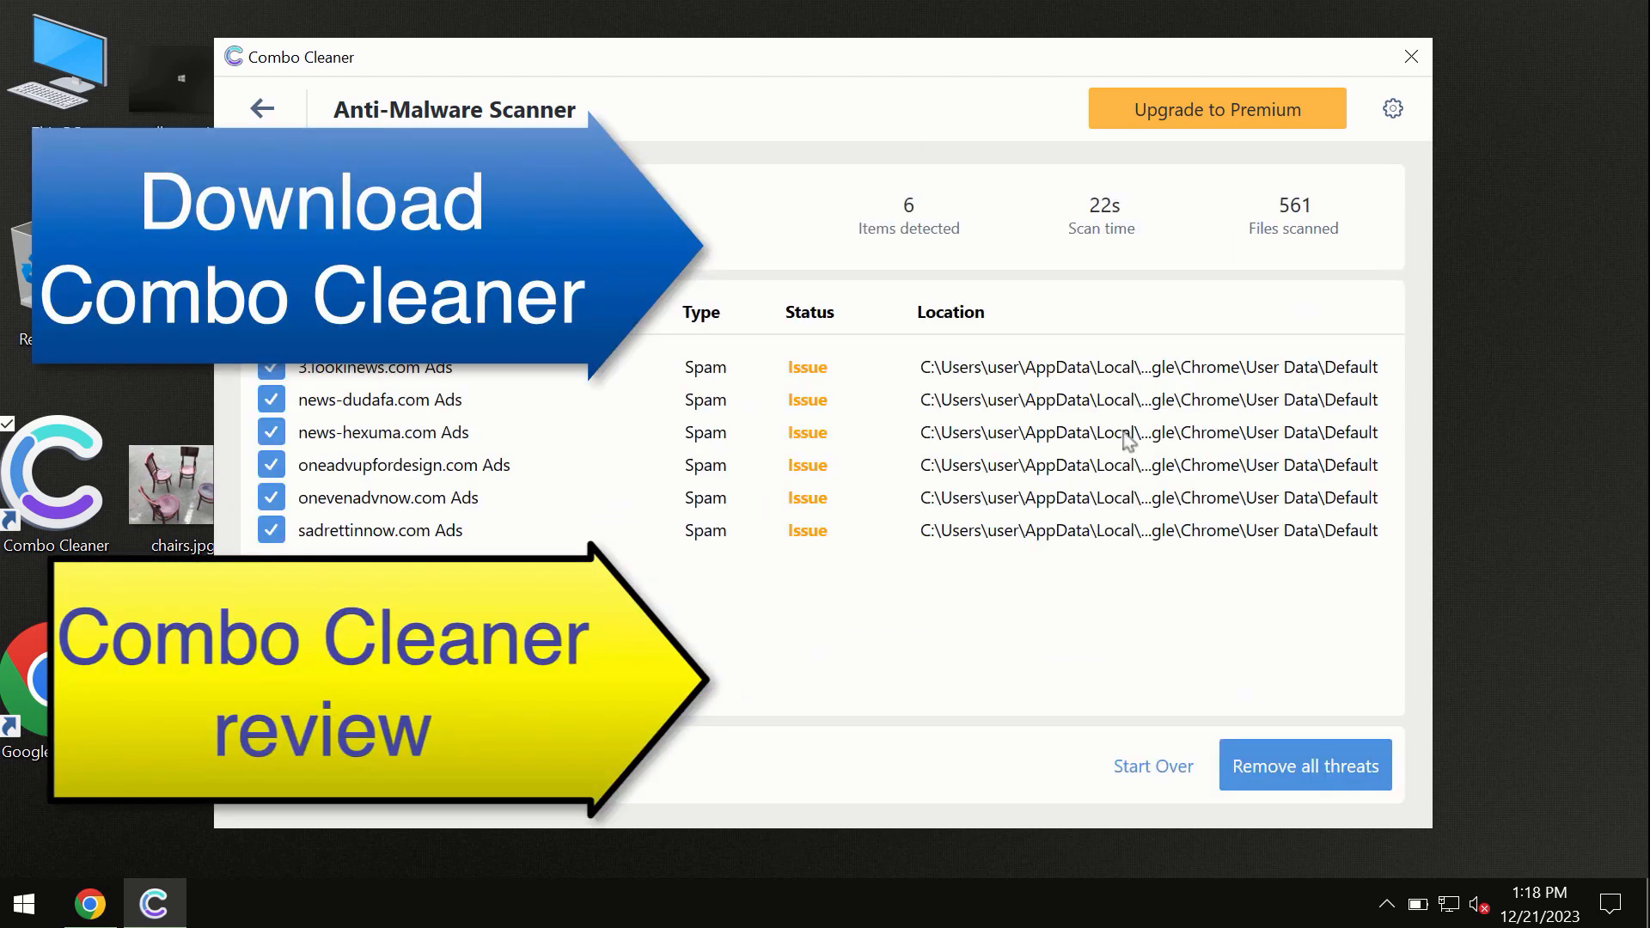
mouse_move(868, 79)
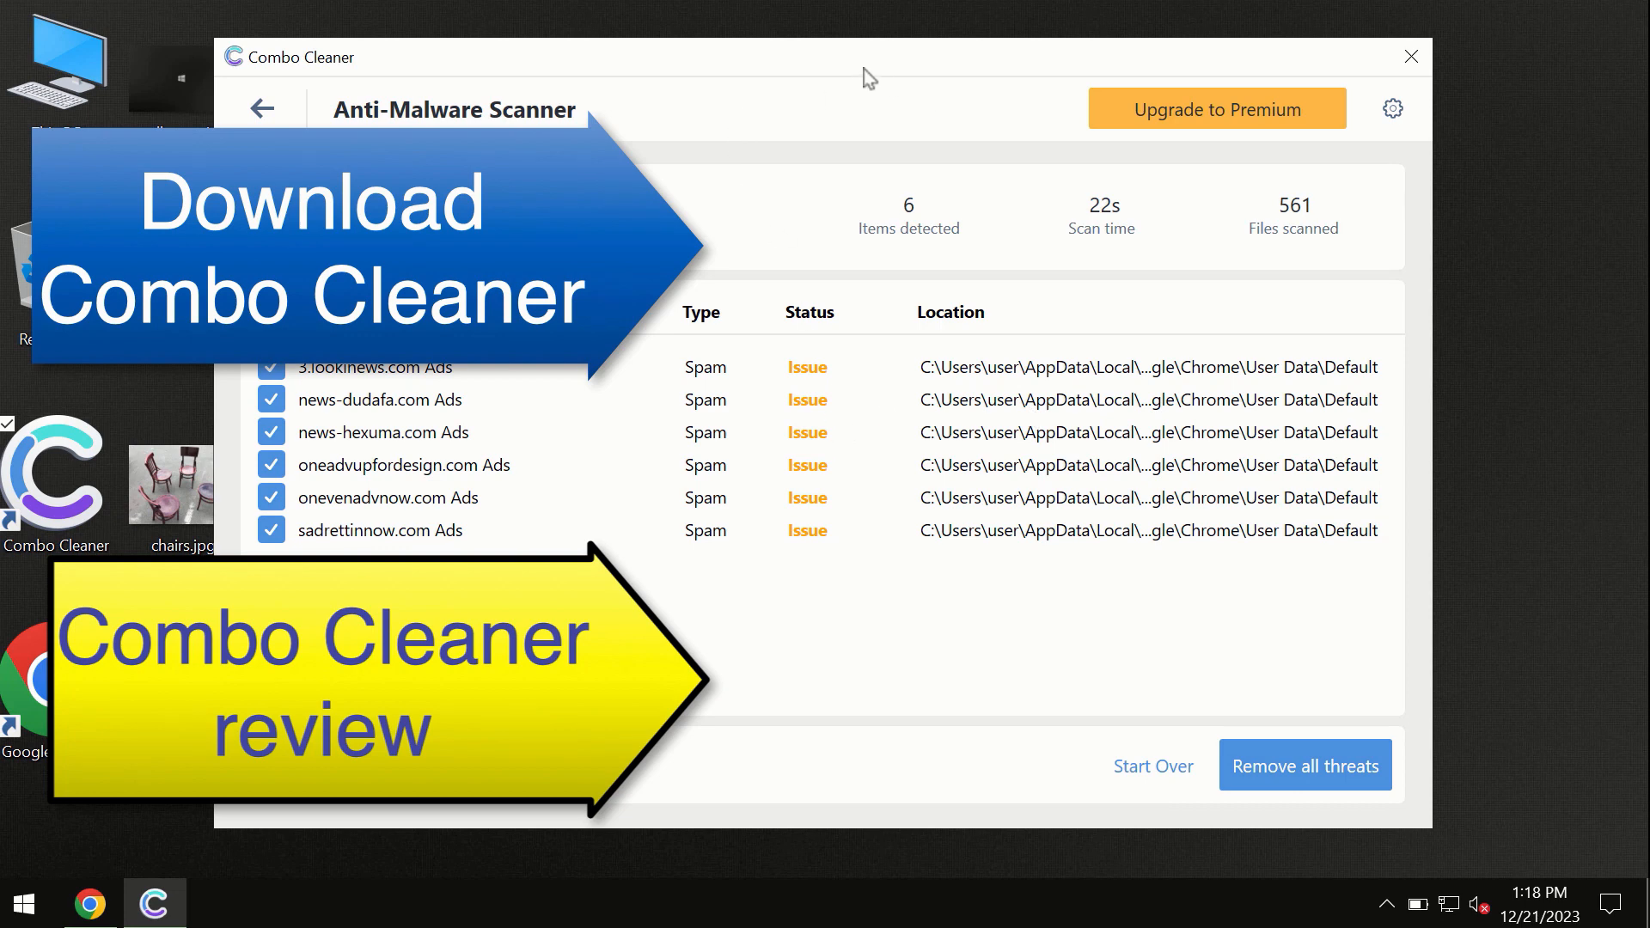
mouse_move(1050, 166)
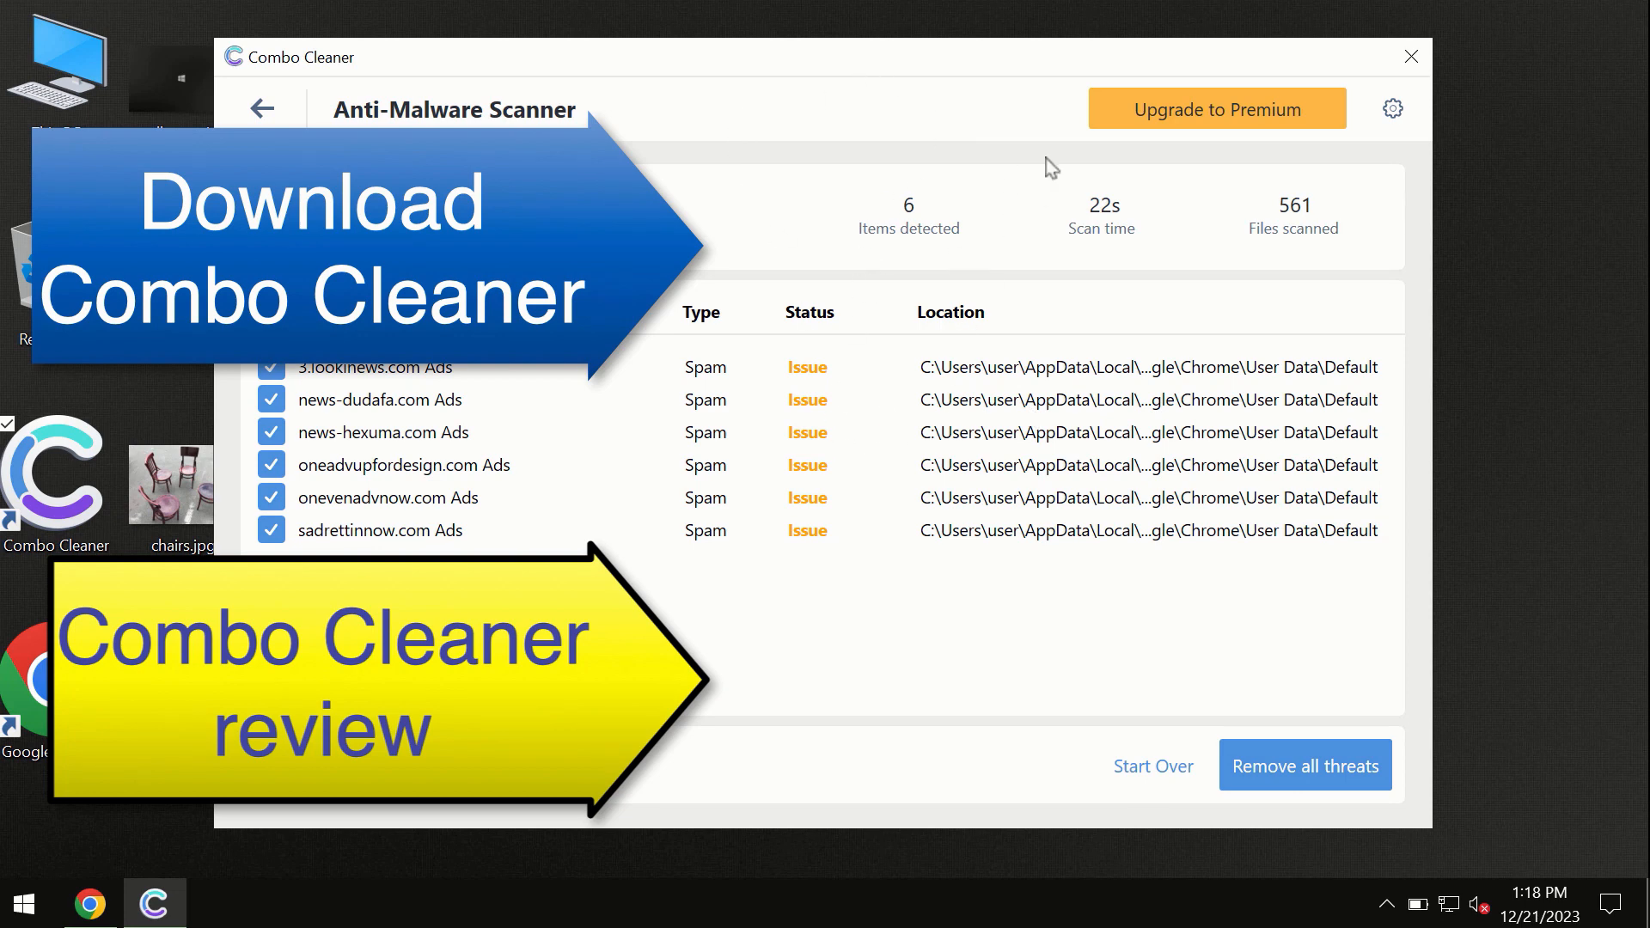
mouse_move(1182, 126)
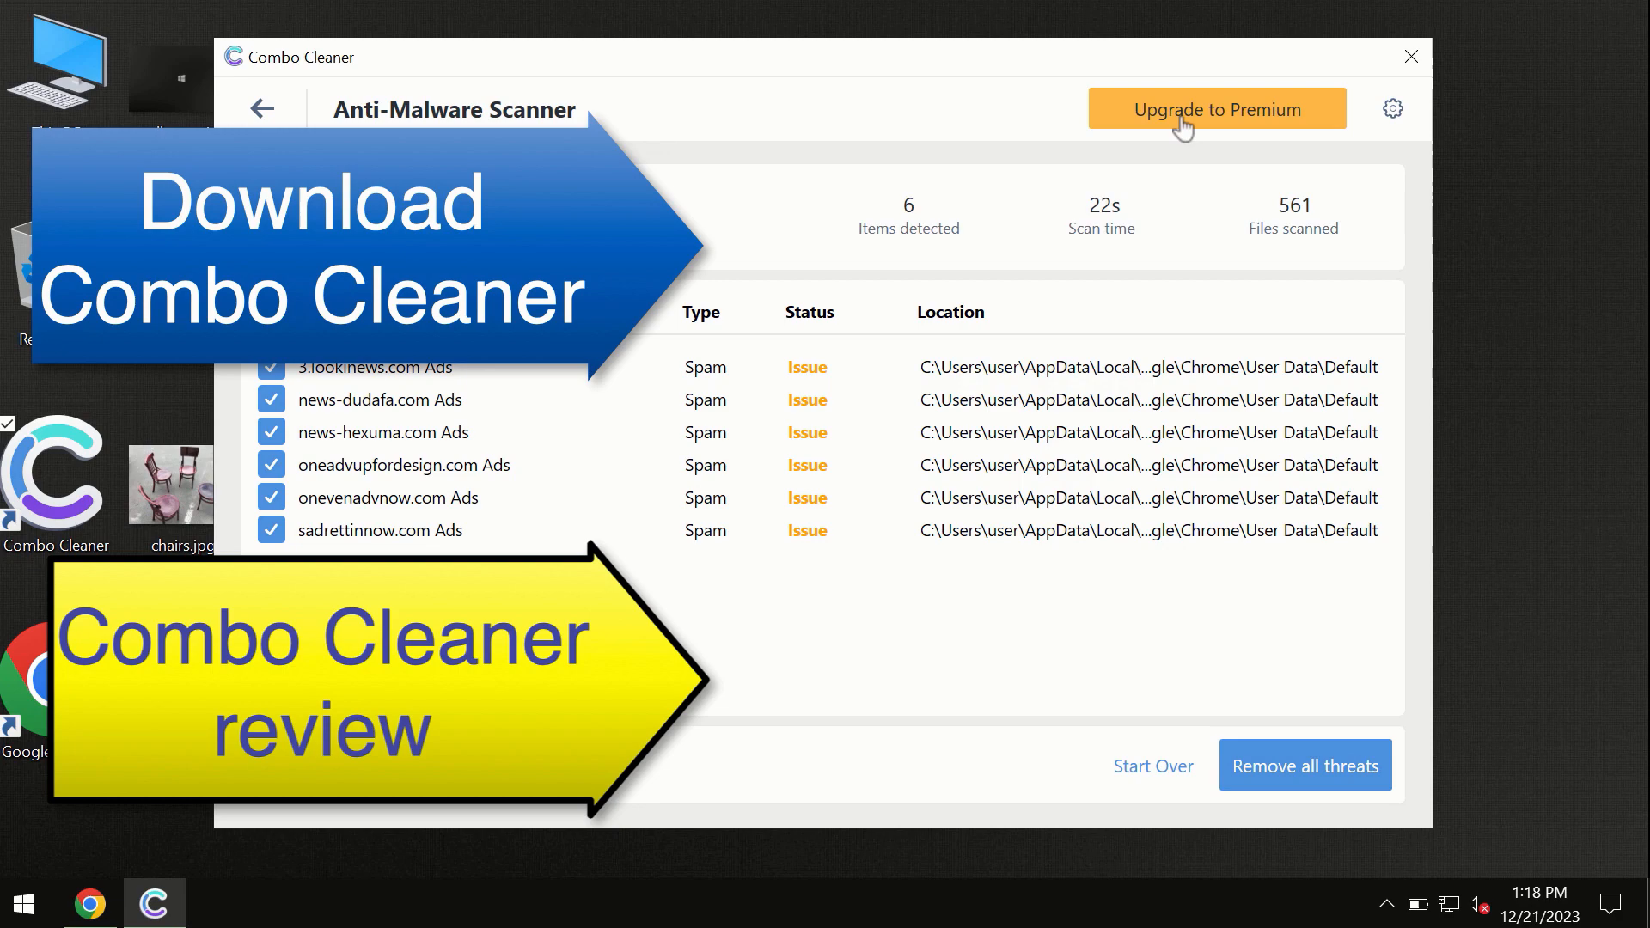
Step: Open the Upgrade to Premium offer after reviewing the six detected items
click(1216, 108)
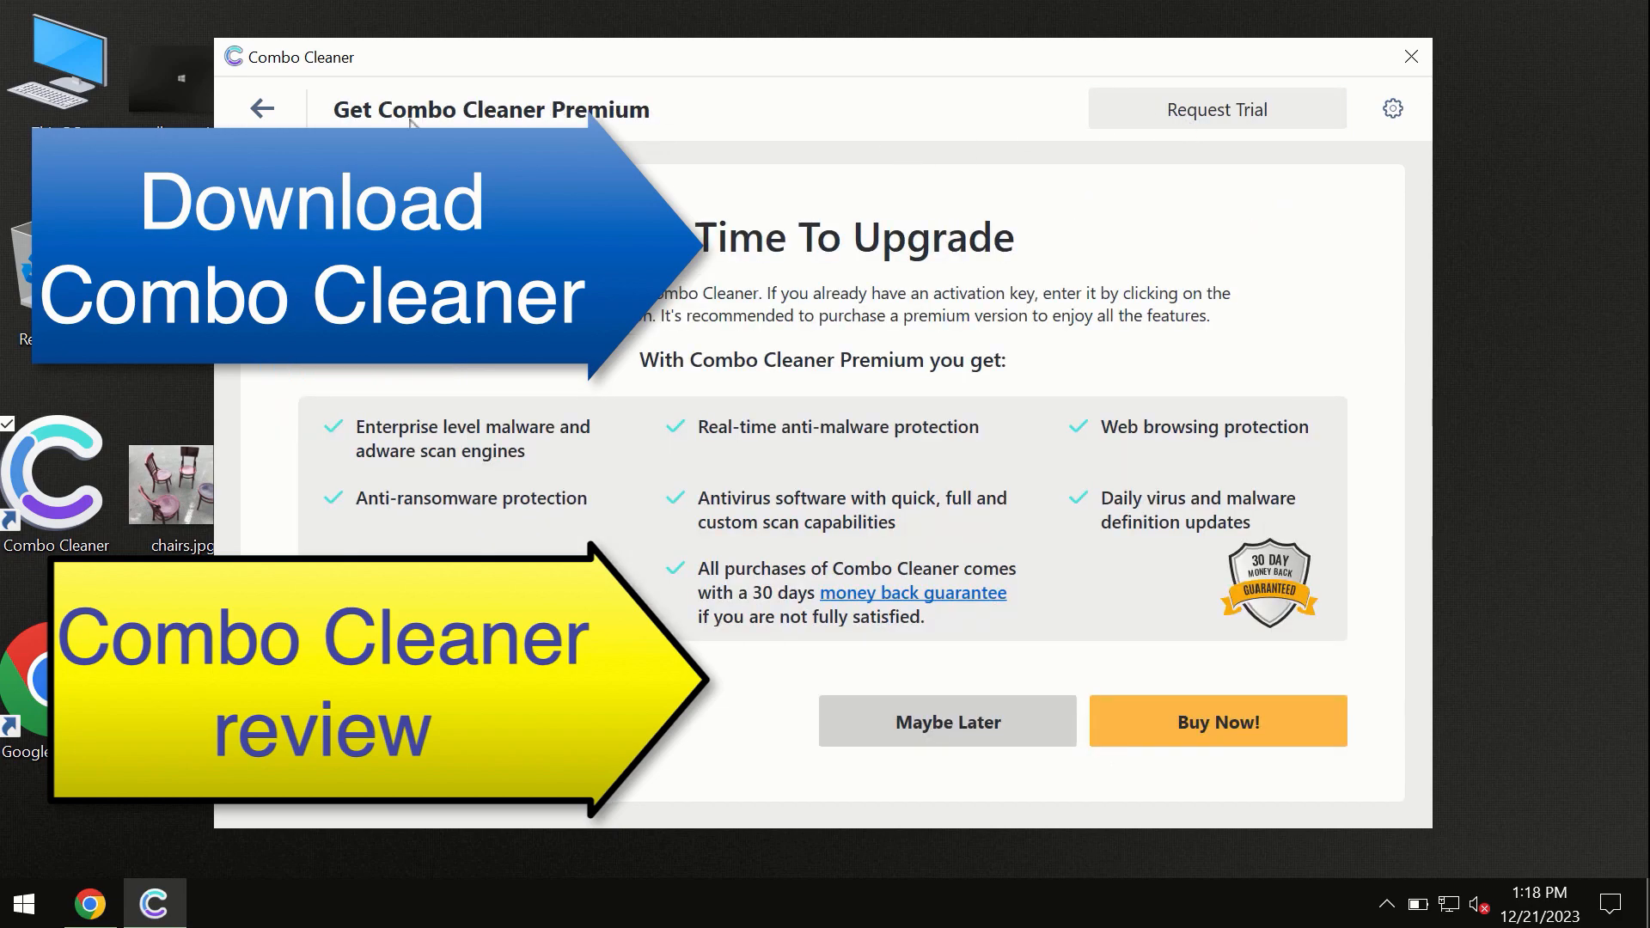